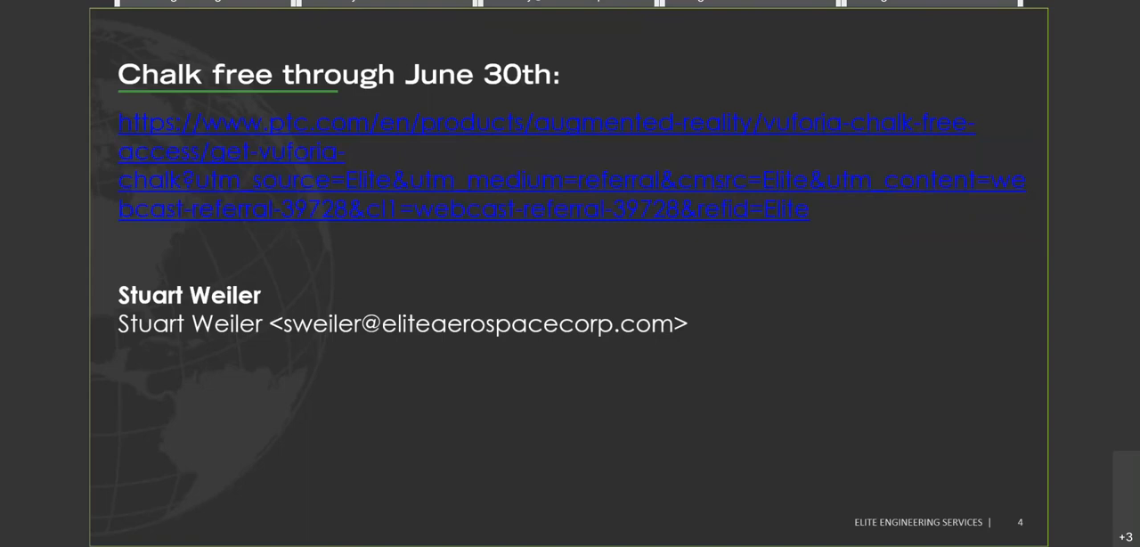
{"action": "mouse_move", "coordinate": [425, 230]}
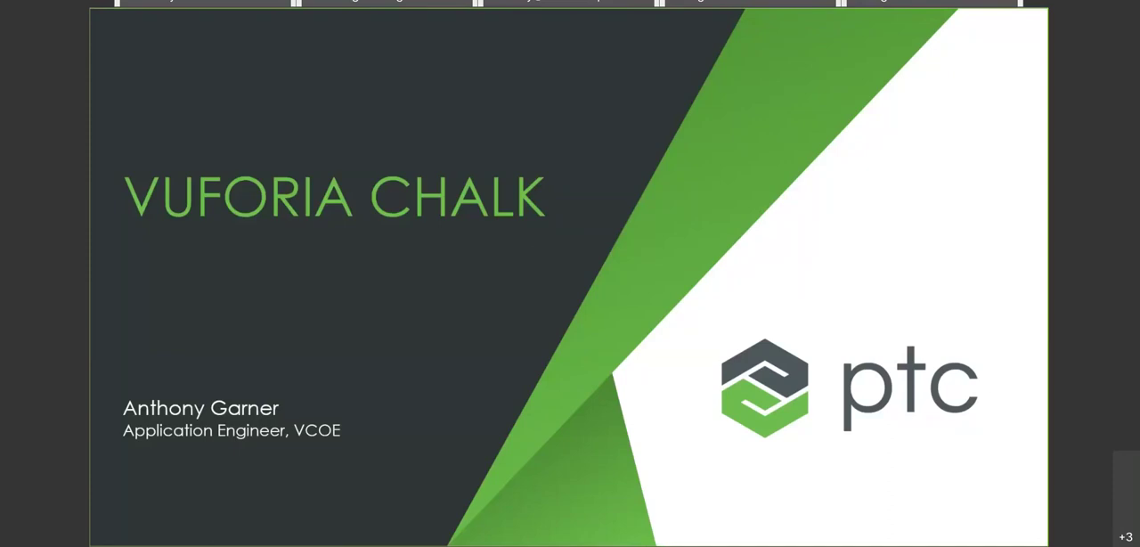
{"action": "key", "text": "Right"}
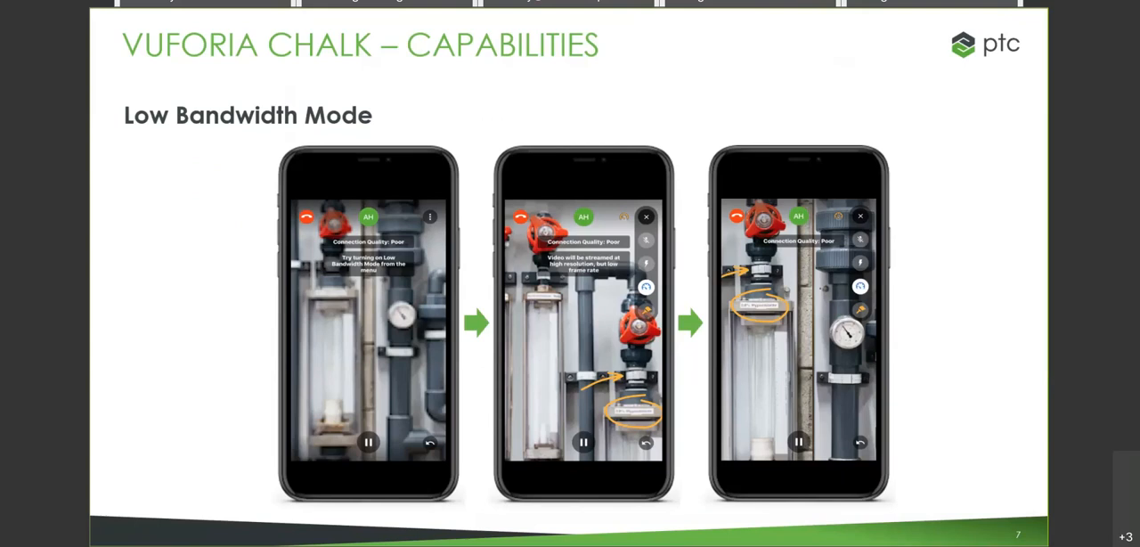
- Advance the deck to slide 9, 'Vuforia Chalk – Capabilities: Enterprise Management'
{"action": "key", "text": "right"}
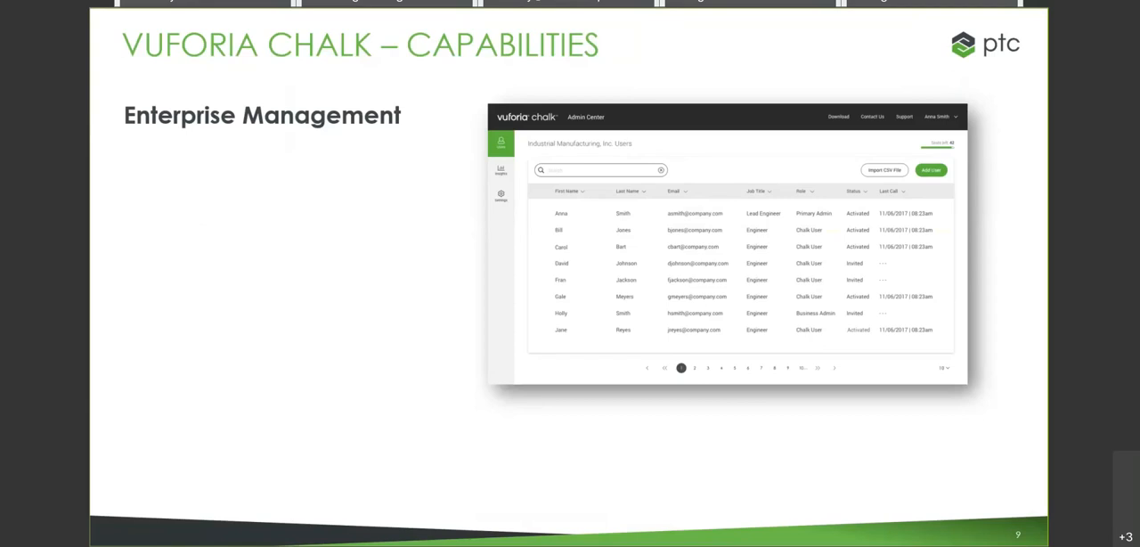
{"action": "mouse_move", "coordinate": [675, 488]}
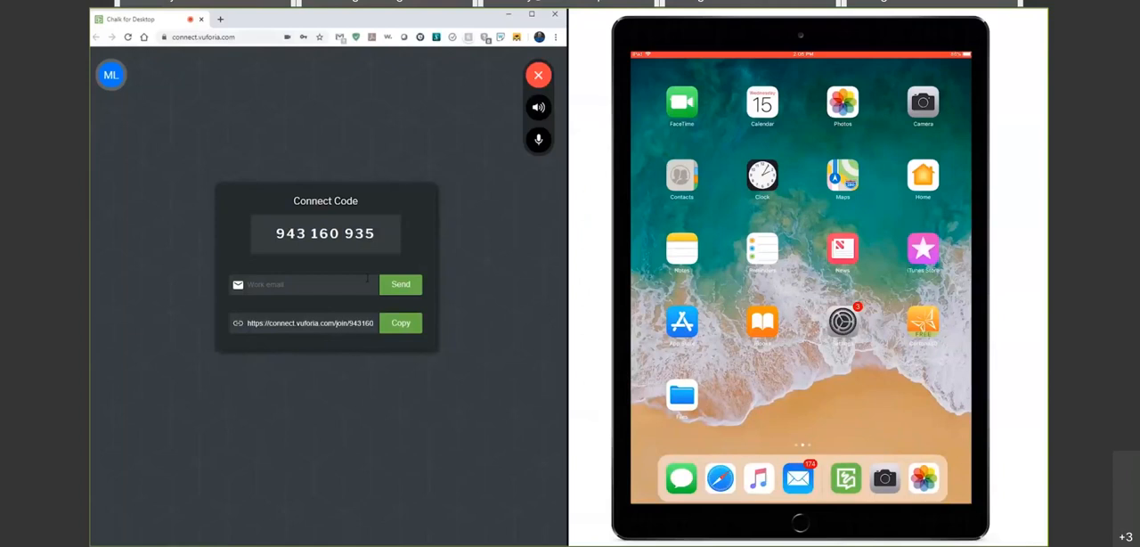
{"action": "left_click", "coordinate": [303, 284]}
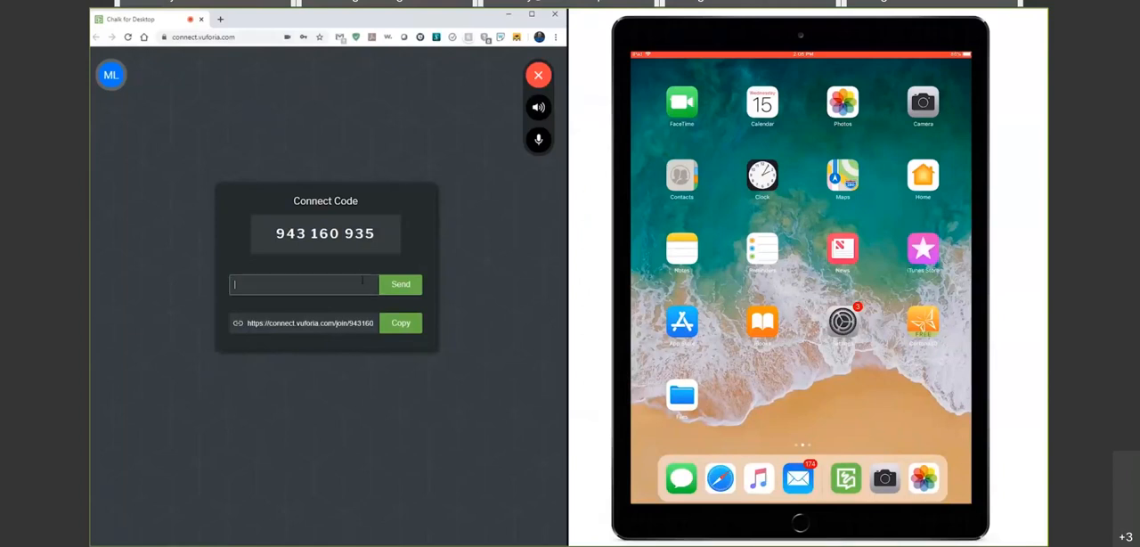
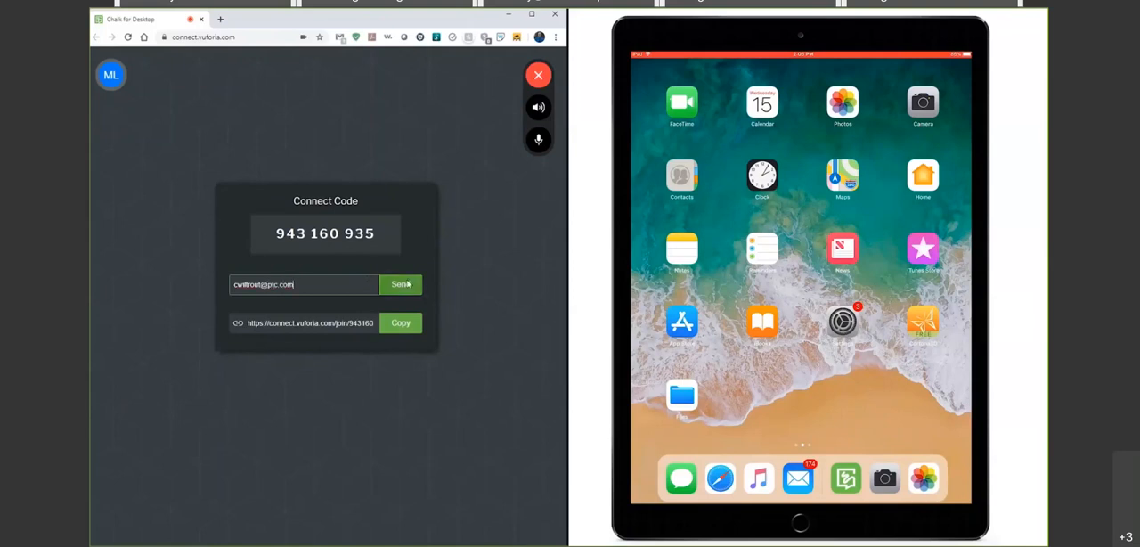
{"action": "left_click", "coordinate": [400, 284]}
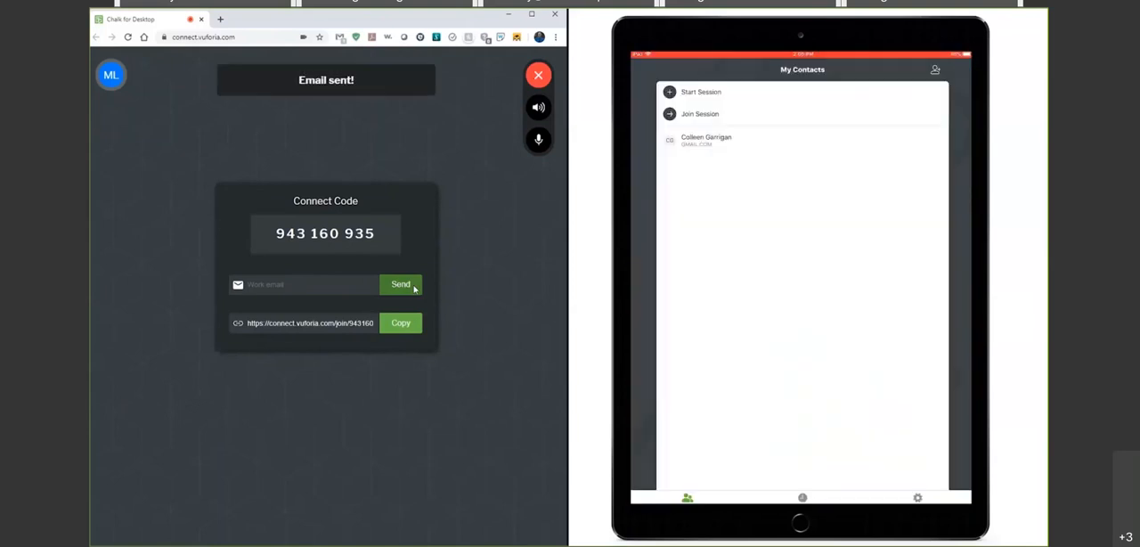
{"action": "left_click", "coordinate": [699, 113]}
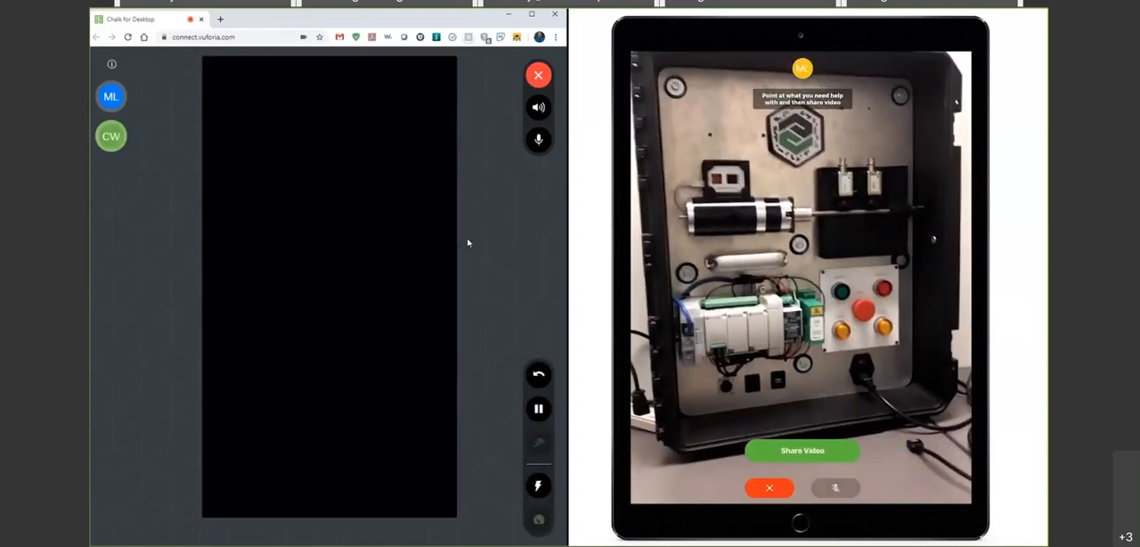
- Bring up the iPad's live video of the equipment panel in the desktop session
{"action": "left_click", "coordinate": [801, 450]}
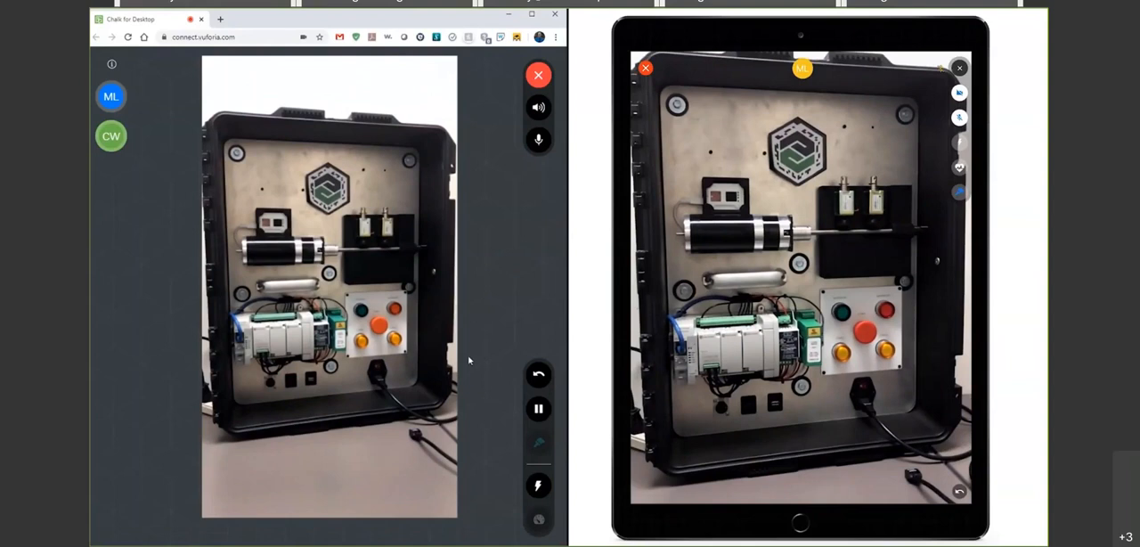
{"action": "mouse_move", "coordinate": [379, 361]}
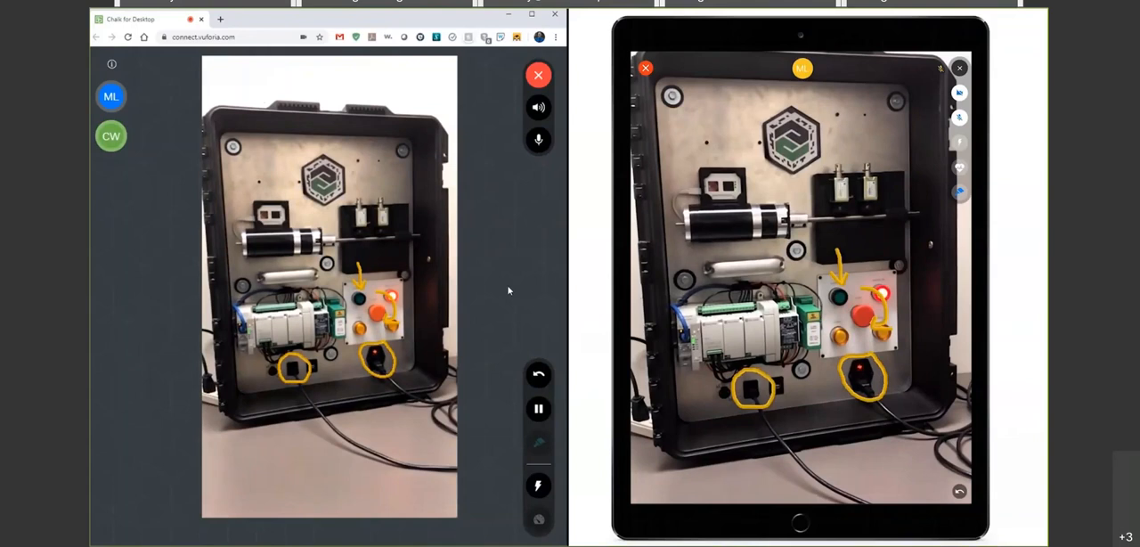
{"action": "mouse_move", "coordinate": [503, 292]}
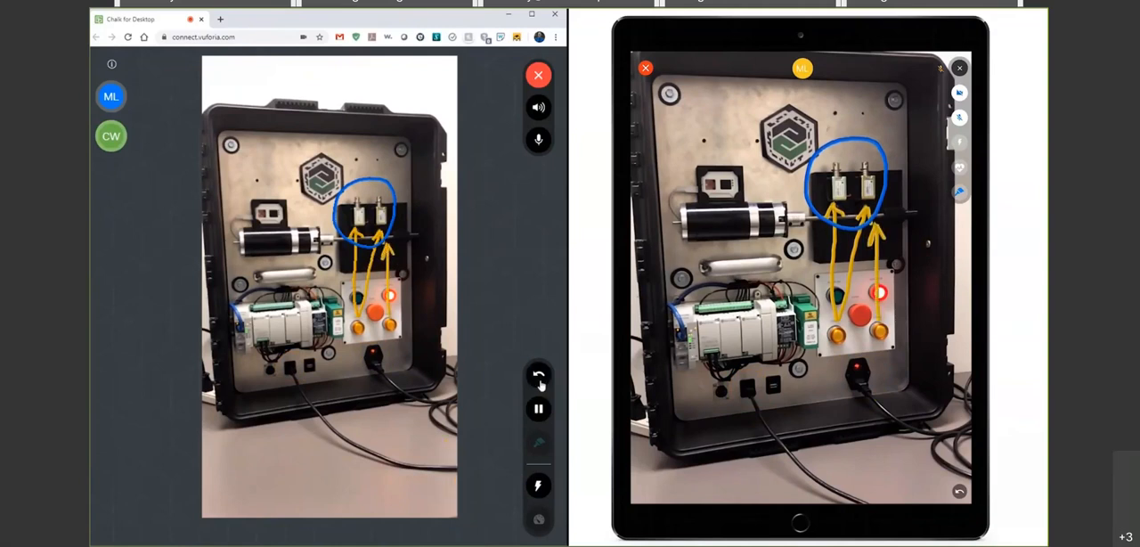
- Undo the yellow arrows so only the blue valve circle remains
{"action": "left_click", "coordinate": [539, 385]}
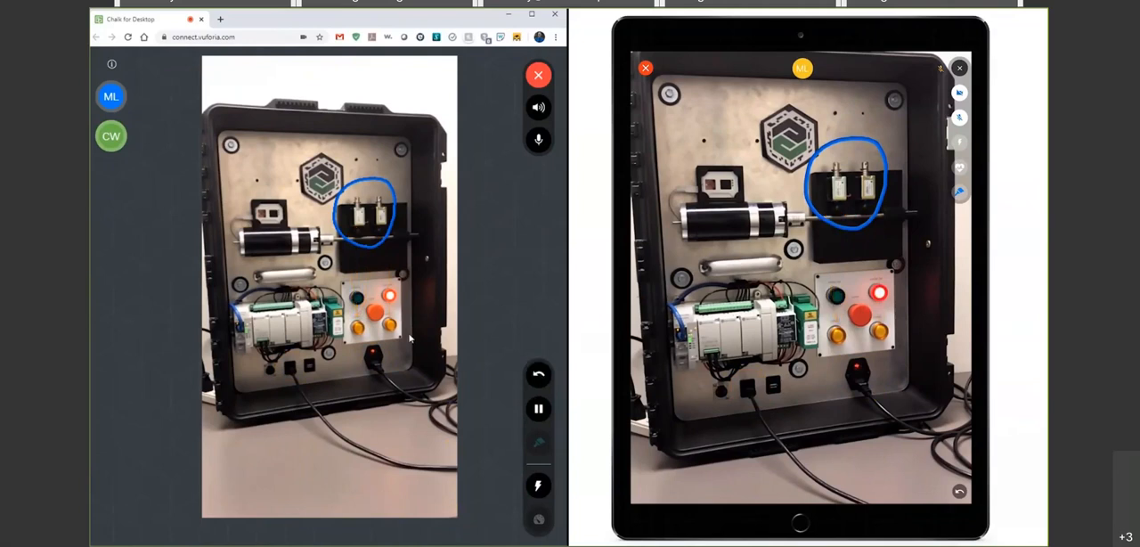